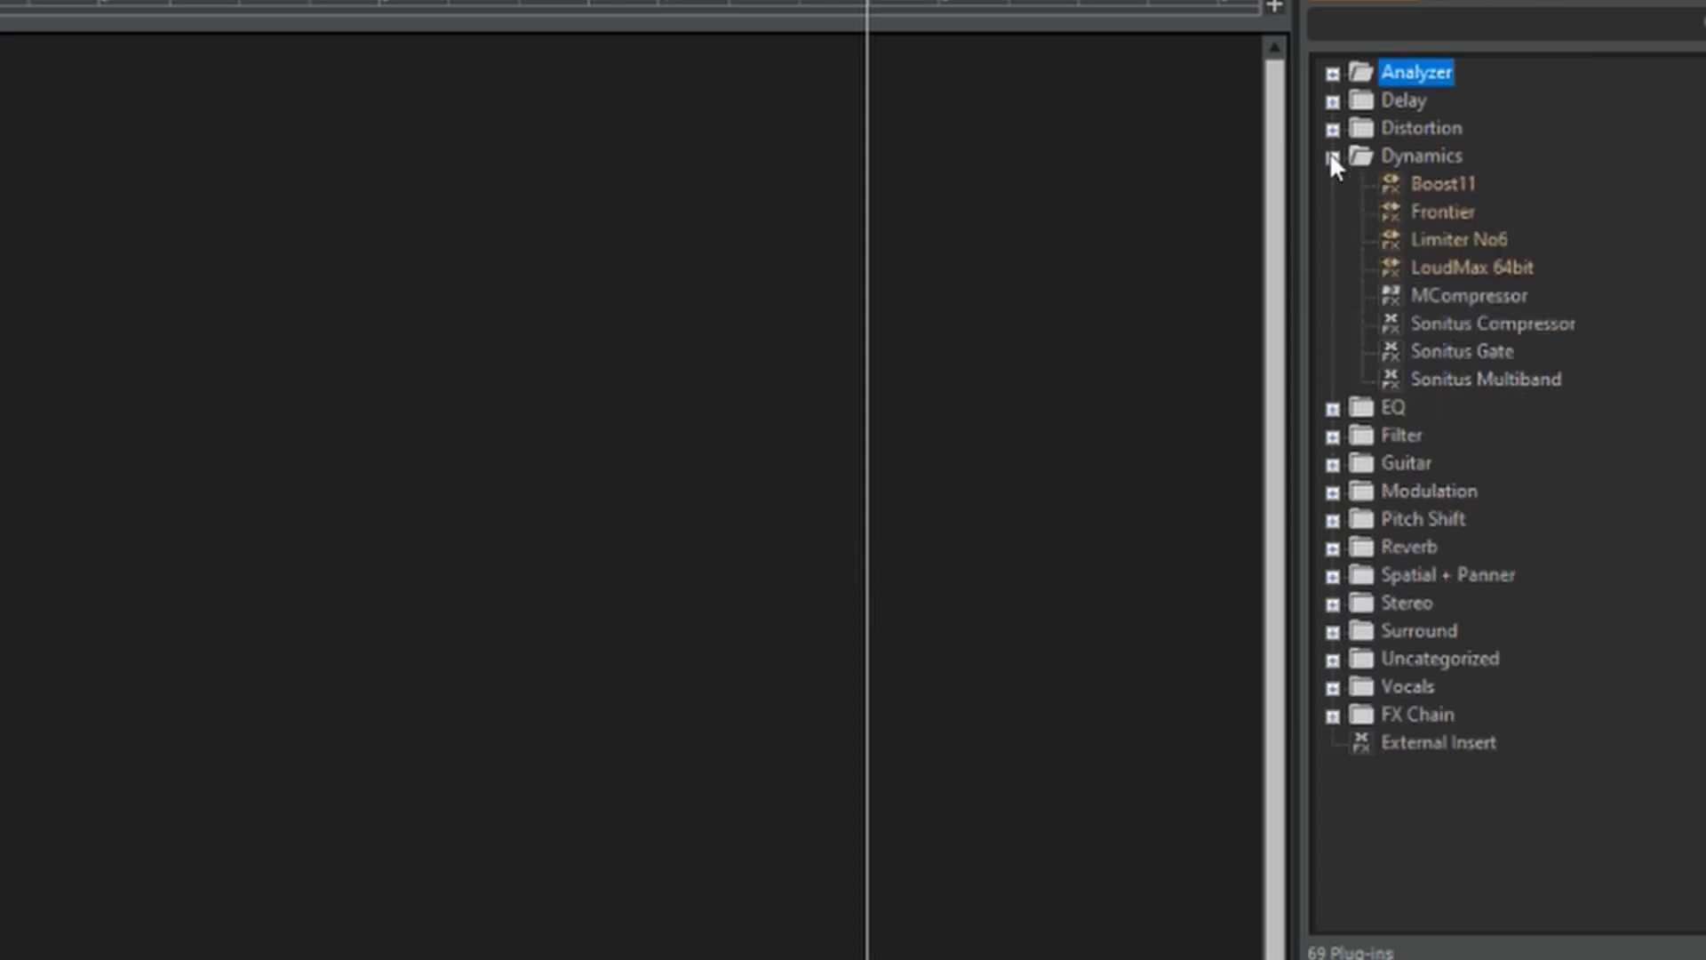
Pick up Sonitus Compressor from the Dynamics plug-ins to carry toward the Melody track
left_click(1491, 323)
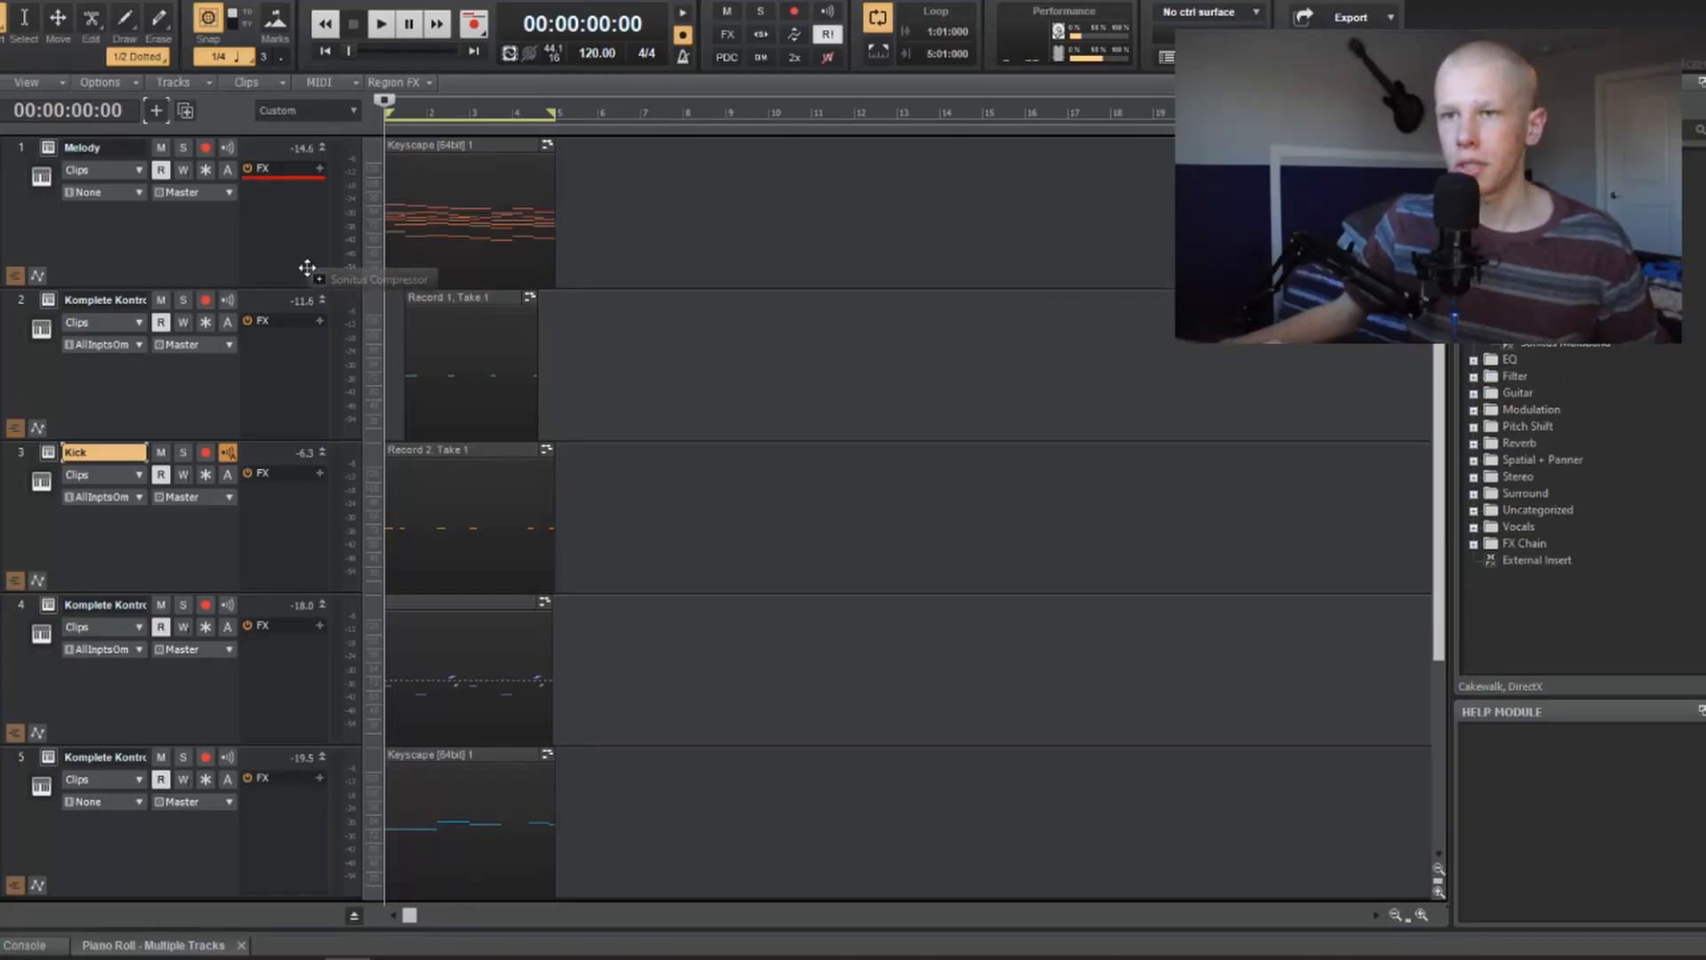
Drop Sonitus Compressor into the Melody track's FX bin with its plugin window showing
left_click(283, 185)
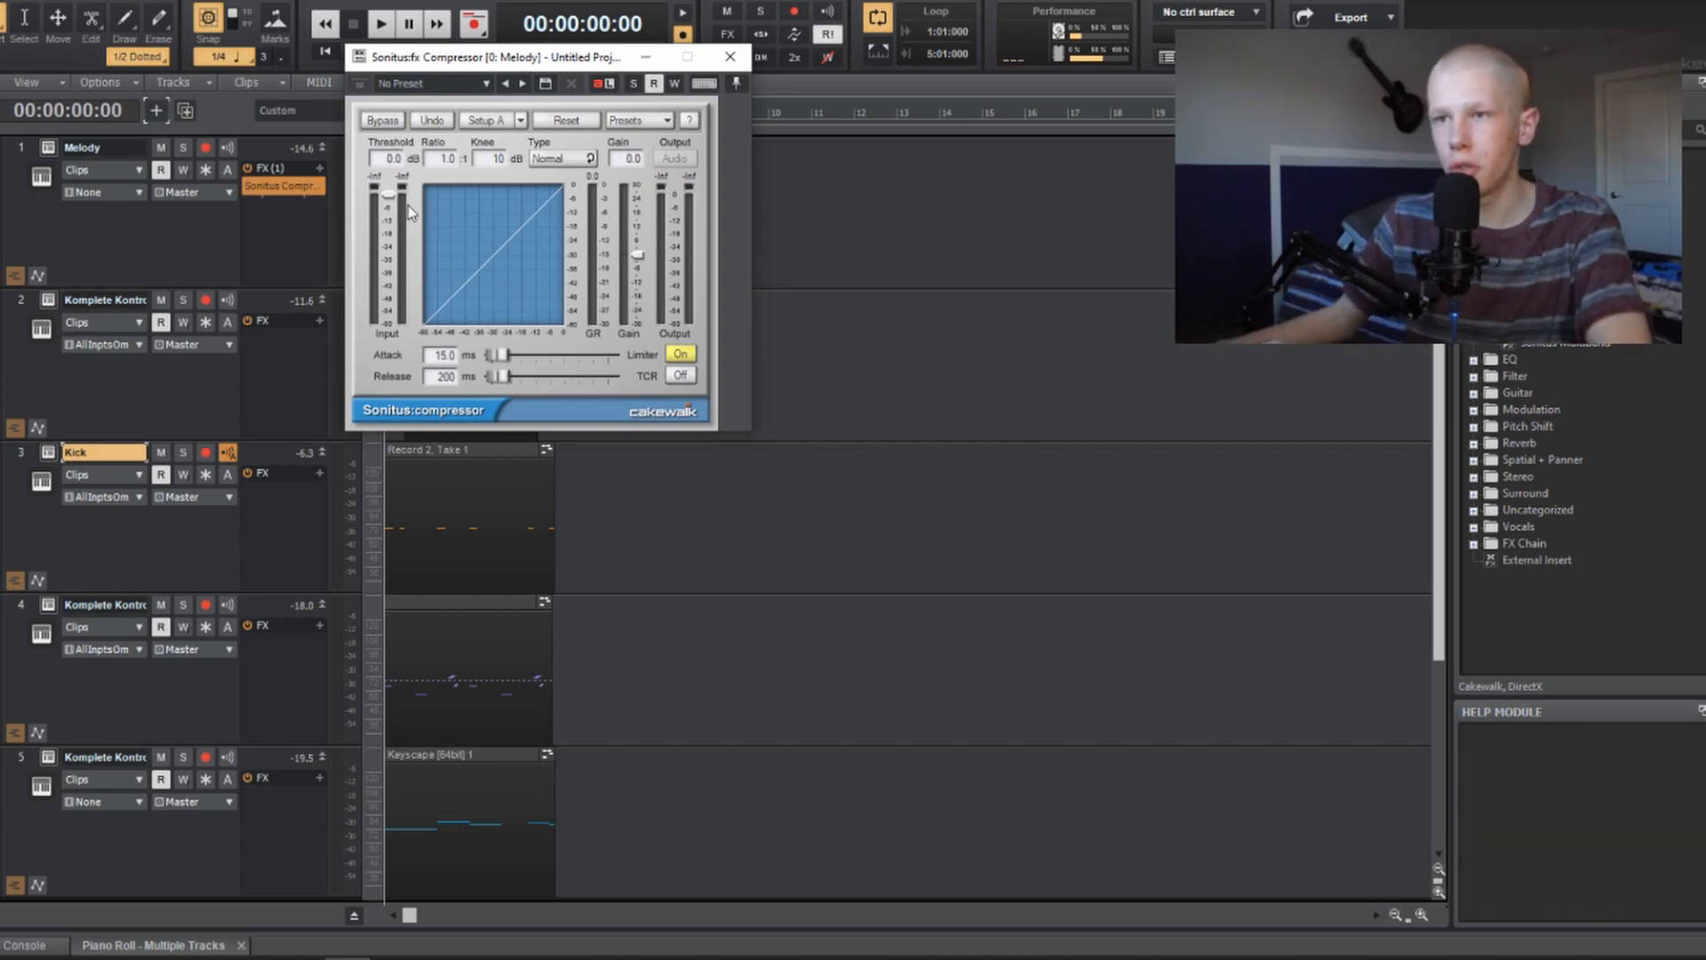
left_click(380, 21)
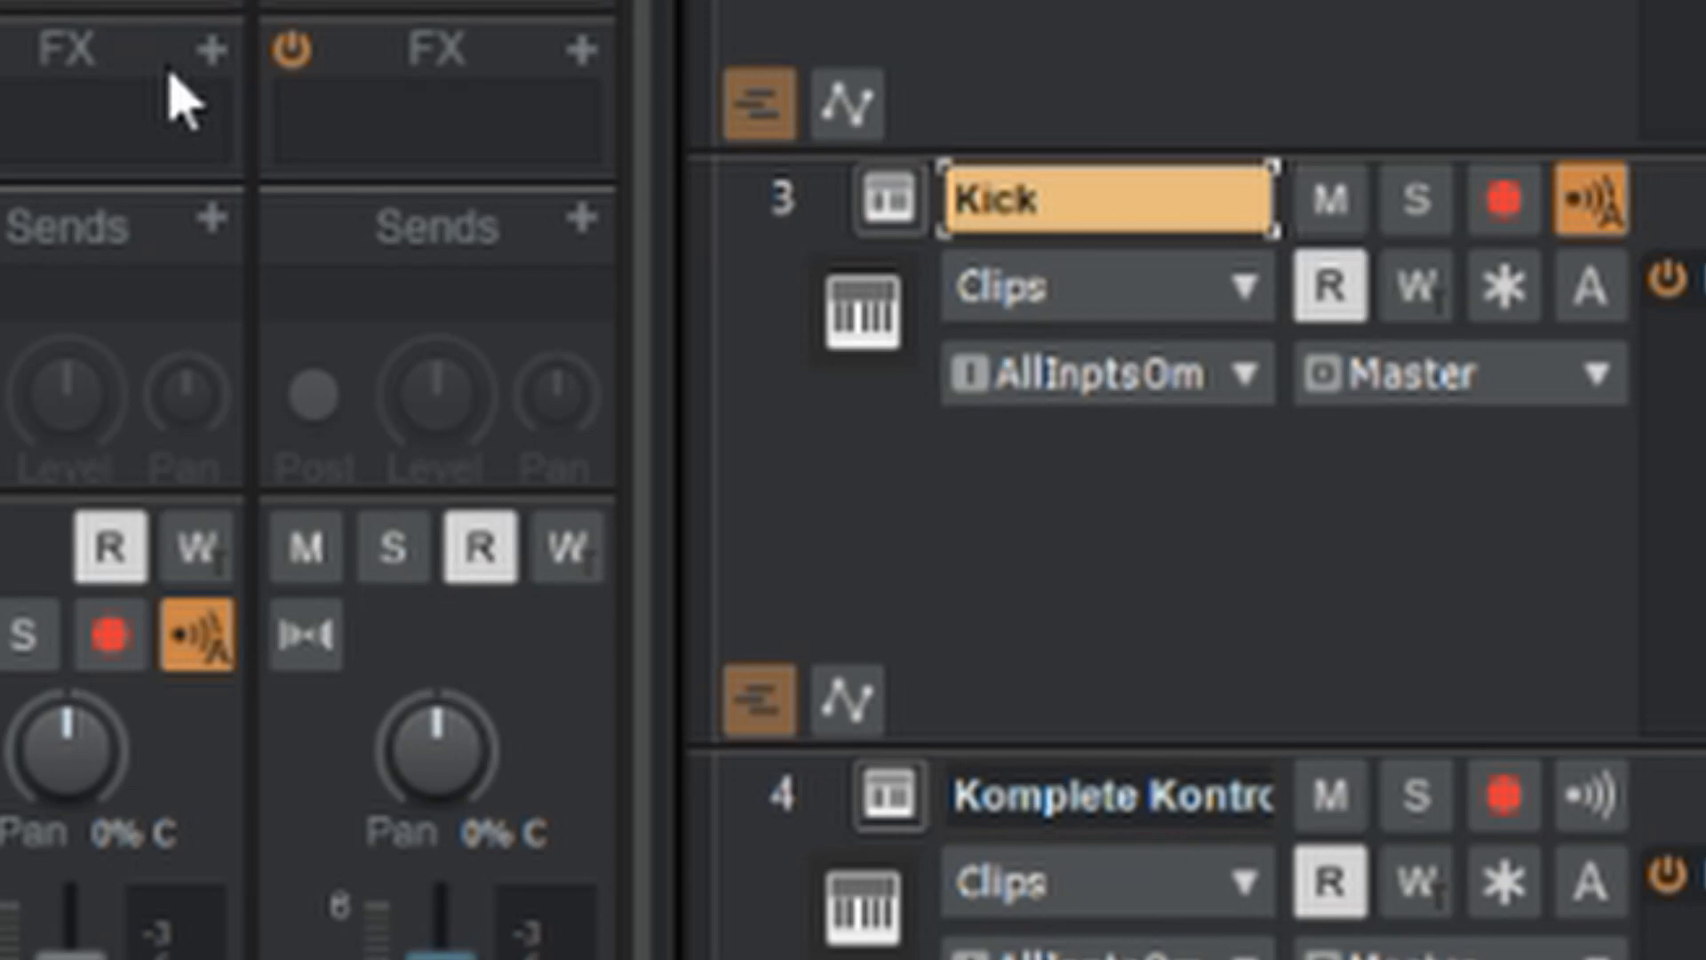
mouse_move(108, 283)
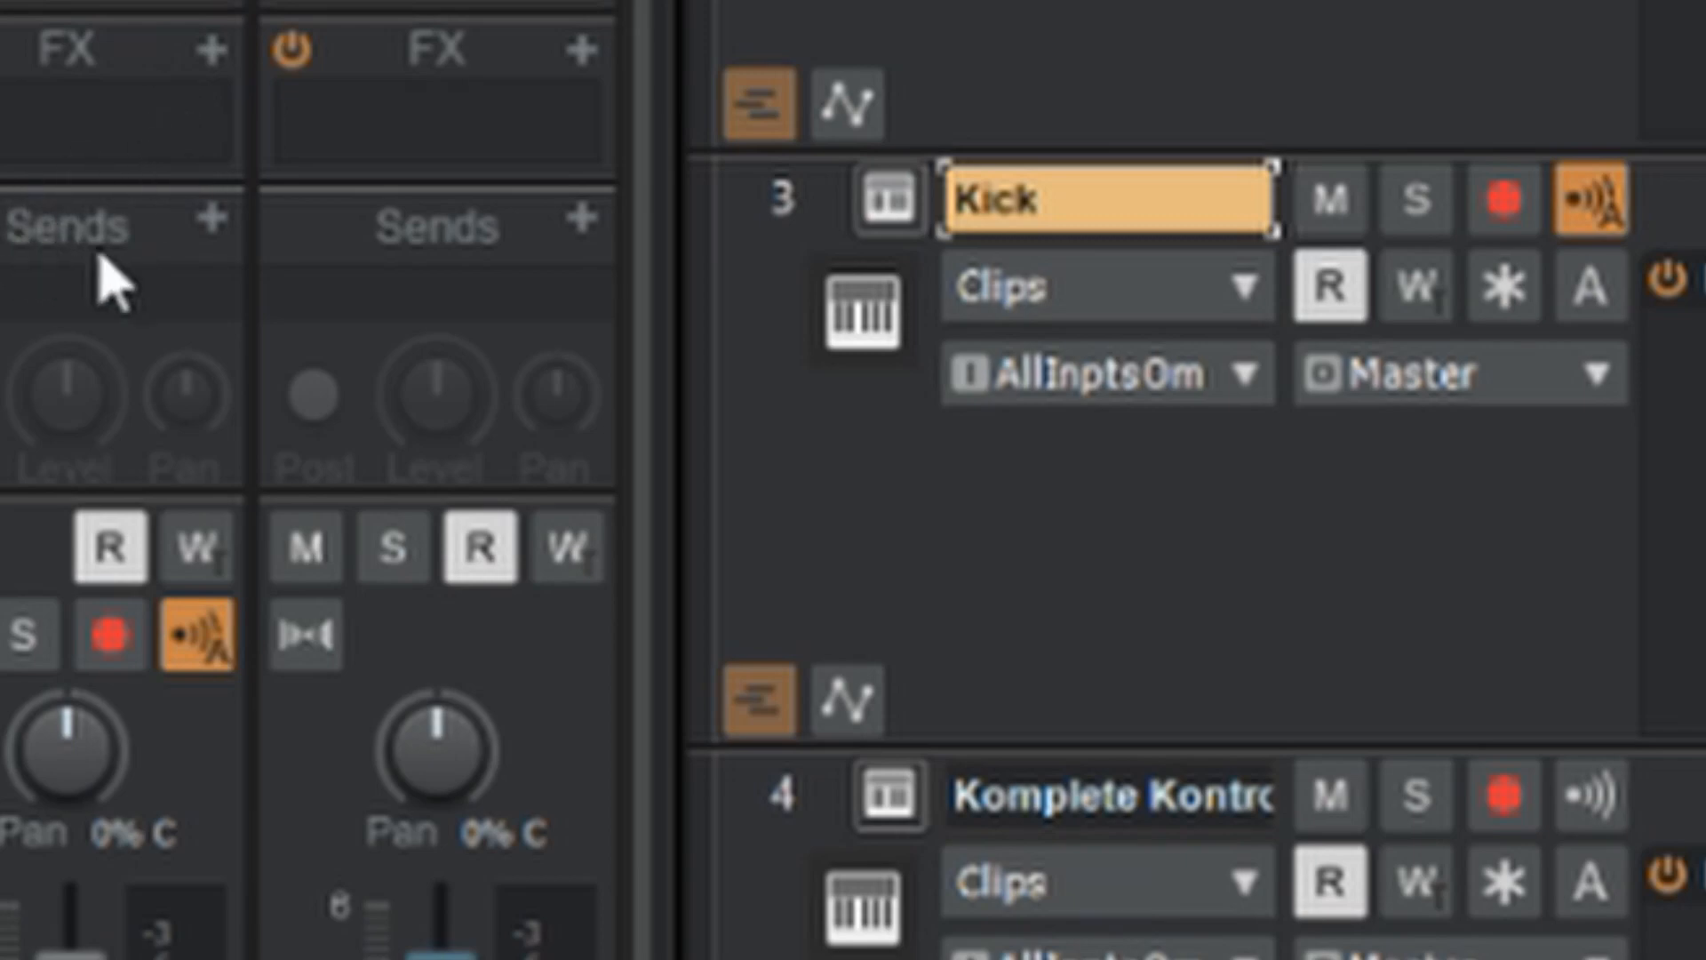
mouse_move(231, 235)
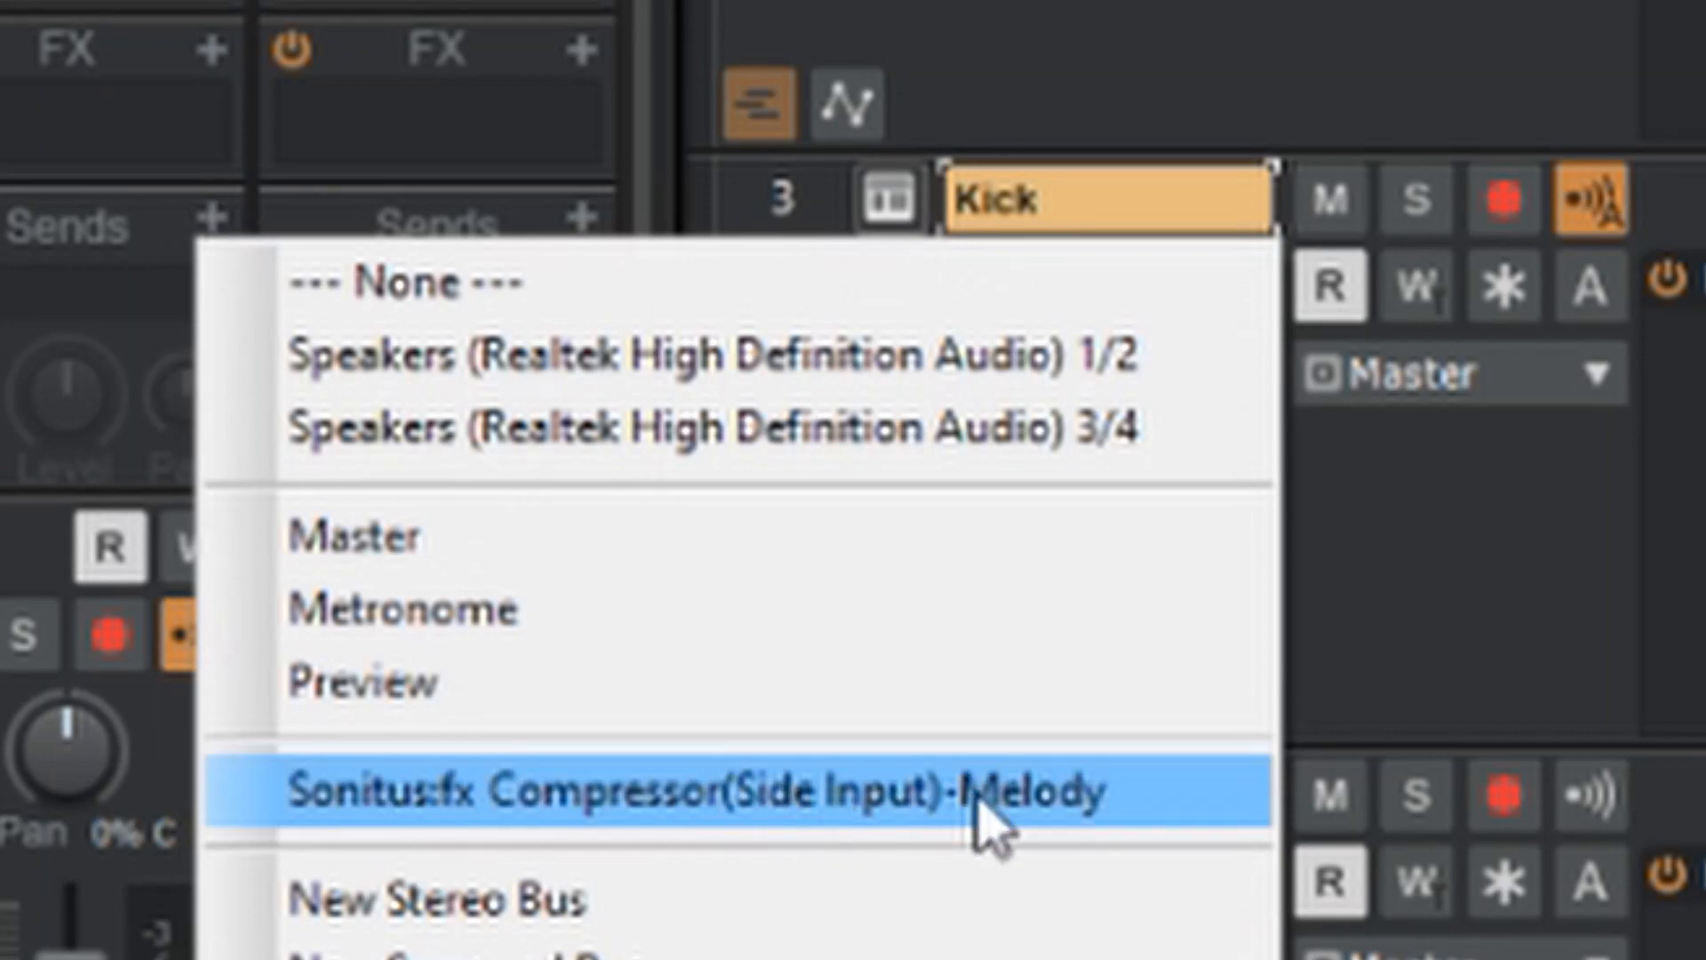
mouse_move(850, 826)
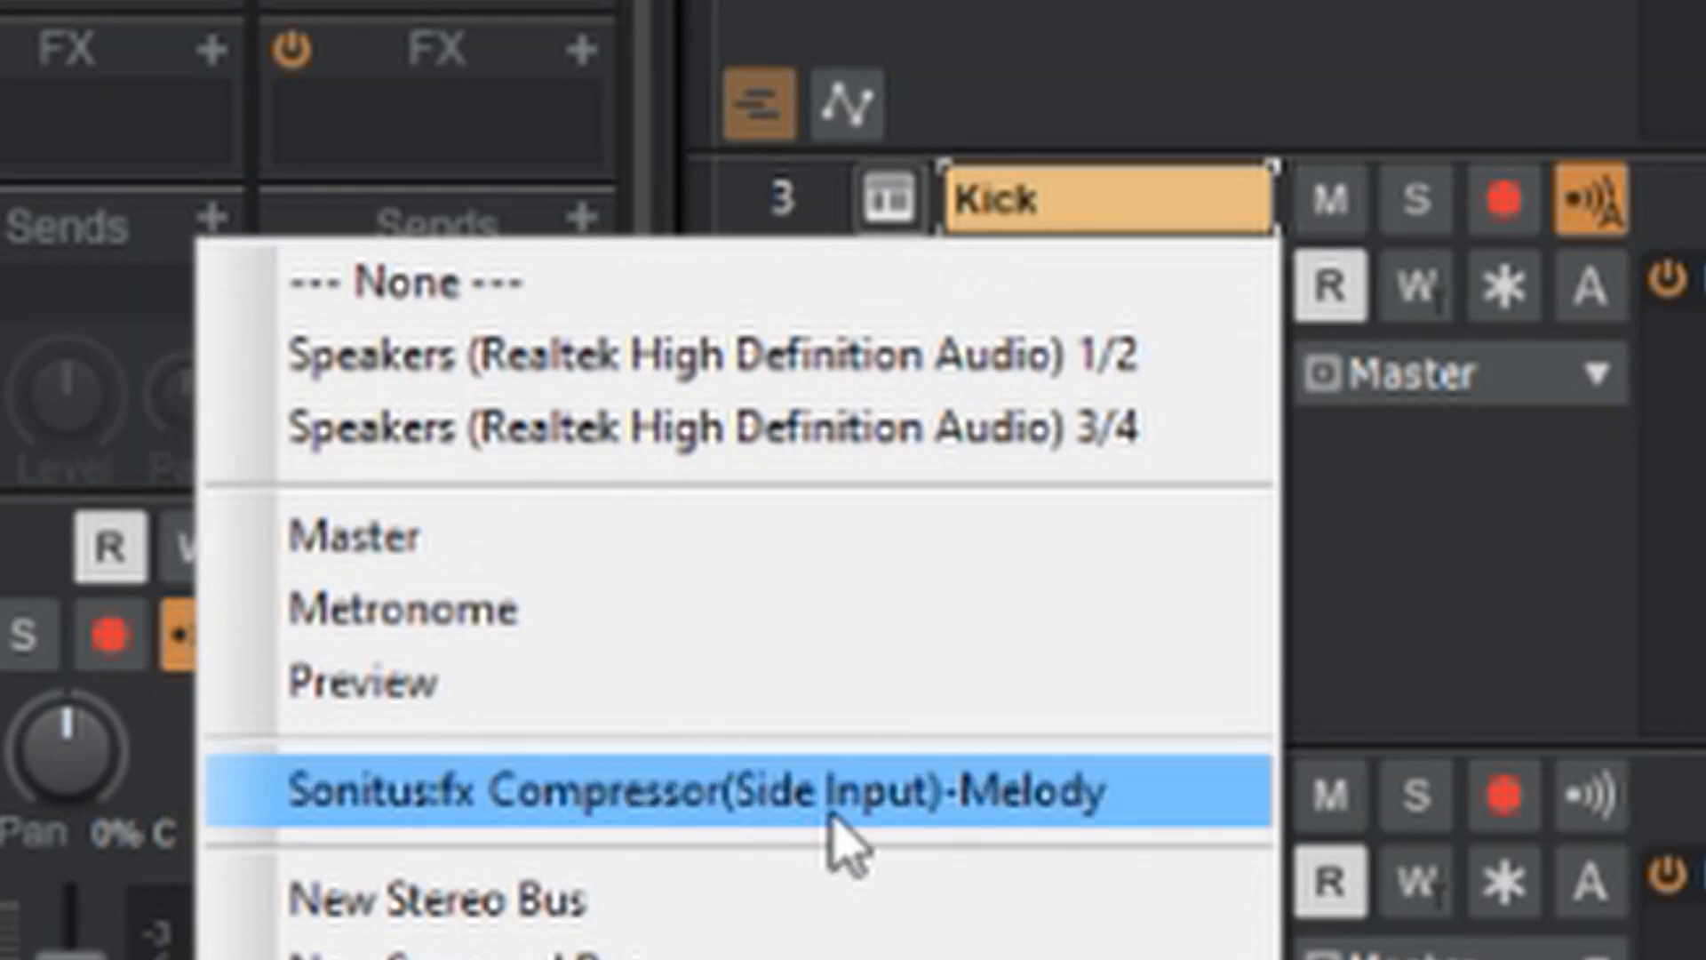
Add a Kick track send to Sonitus:fx Compressor (Side Input) on Melody
left_click(713, 793)
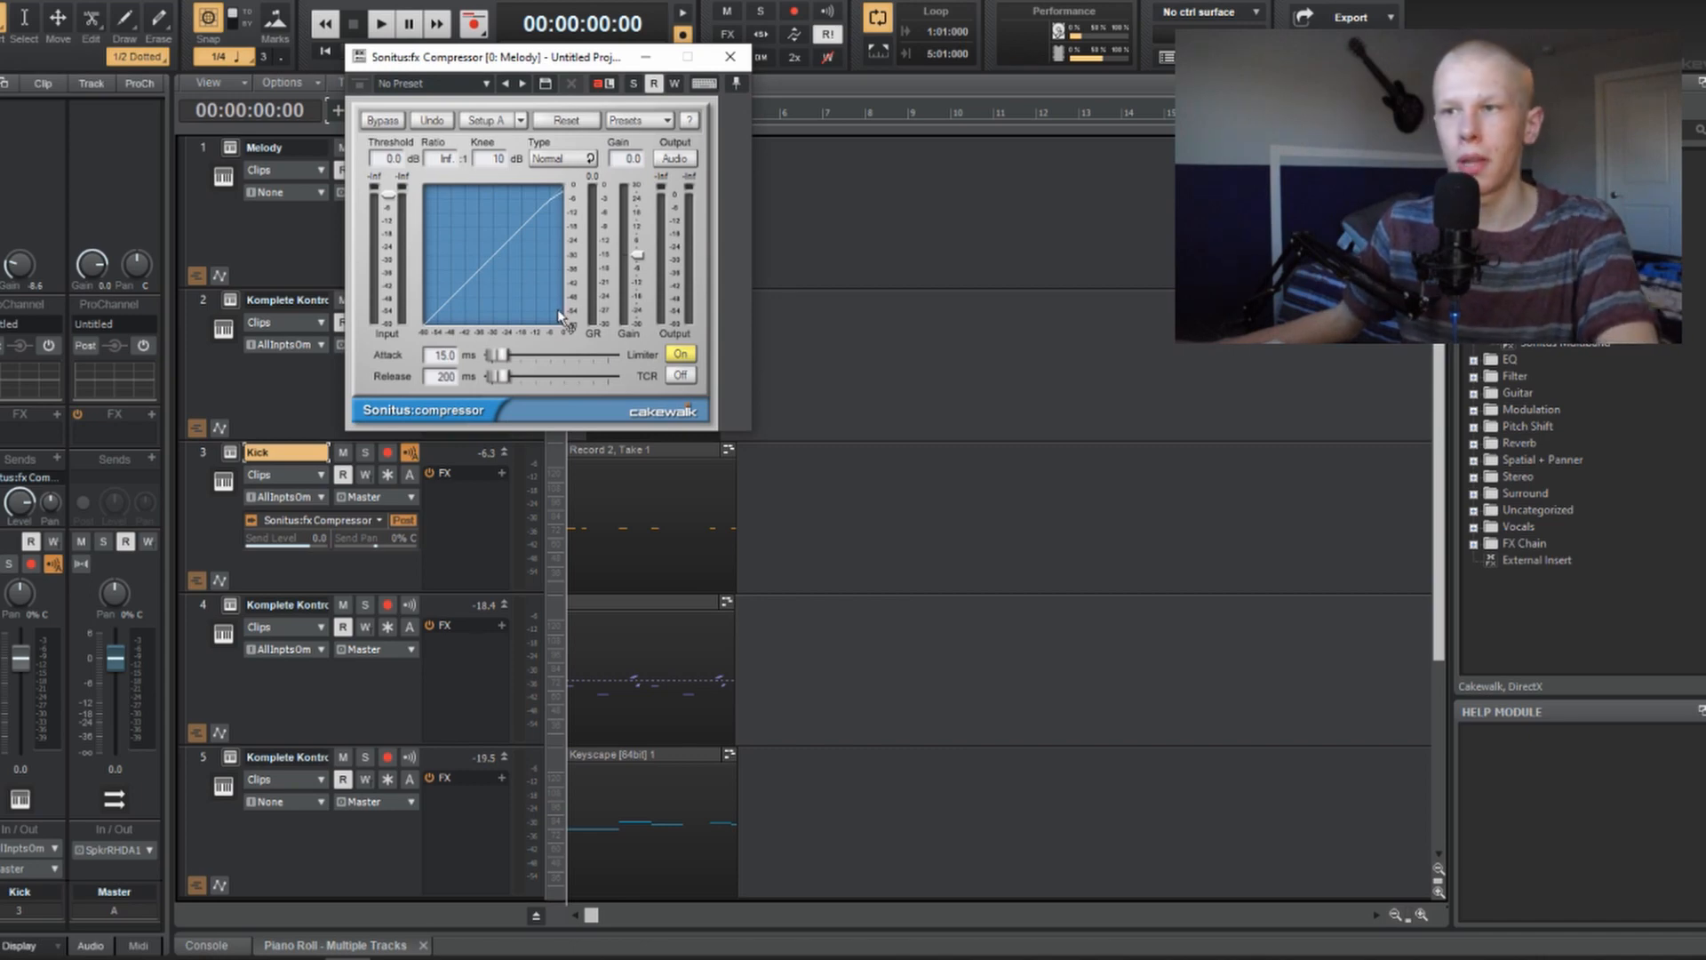
While playing, lower the Sonitus threshold to -14.9 dB with infinite ratio, 0 ms attack, 226 ms release
left_click(380, 24)
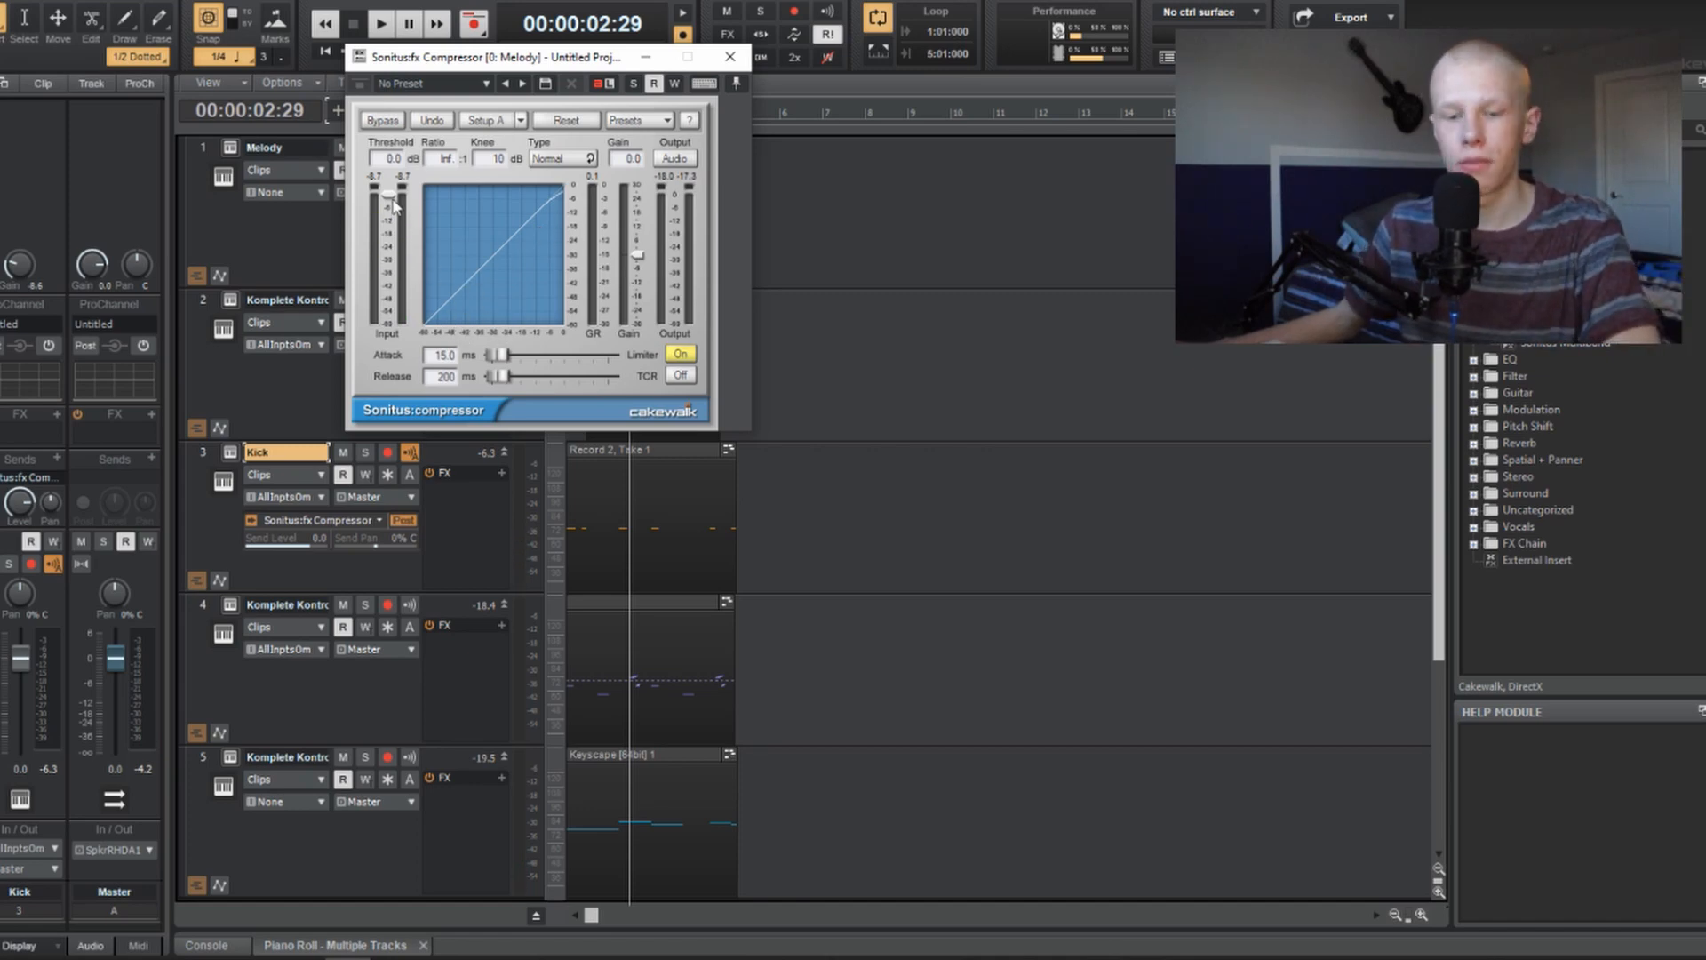
left_click_drag(388, 201, 387, 256)
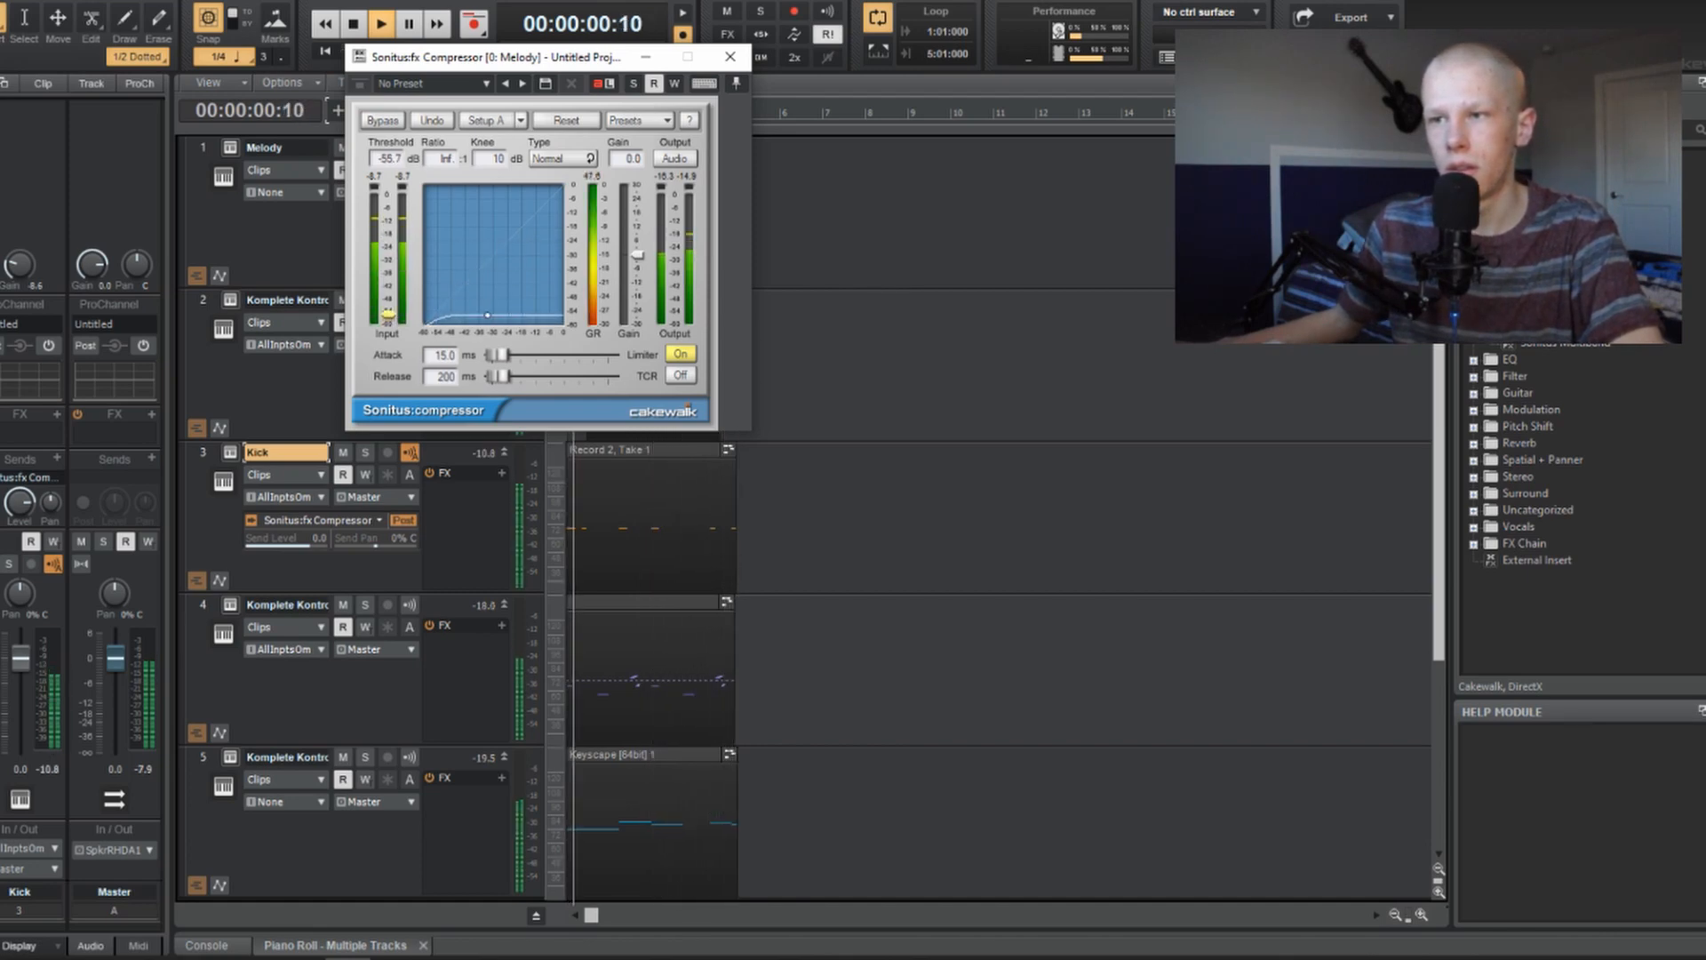
left_click(380, 23)
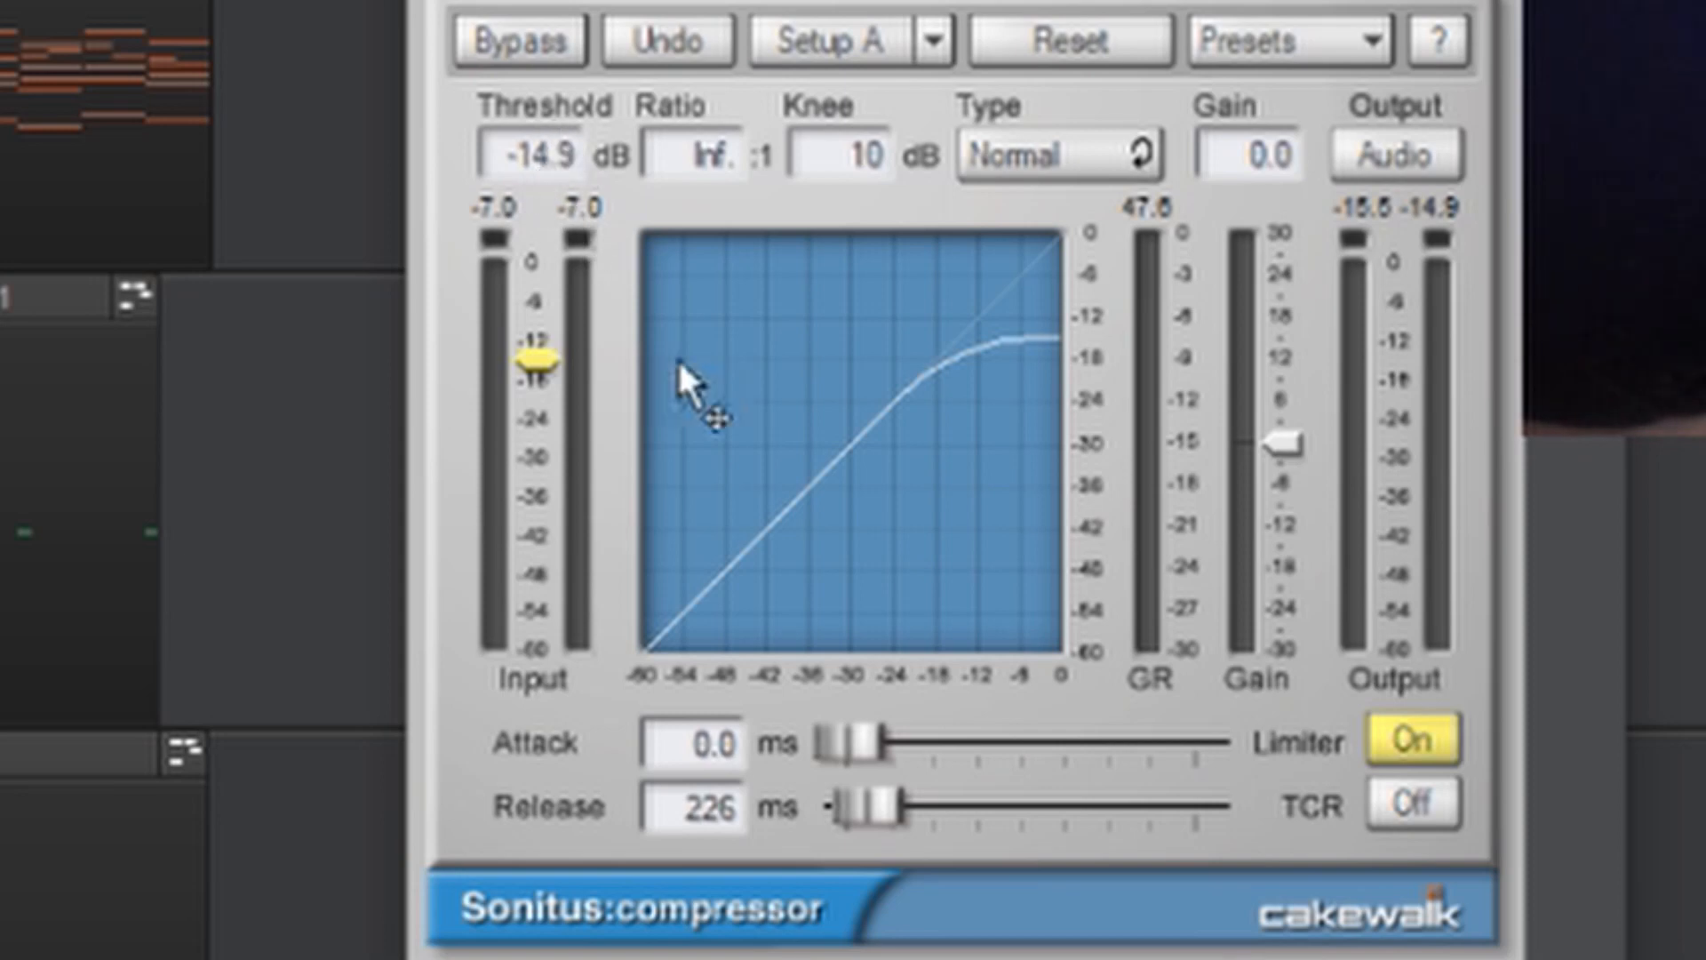
mouse_move(893, 850)
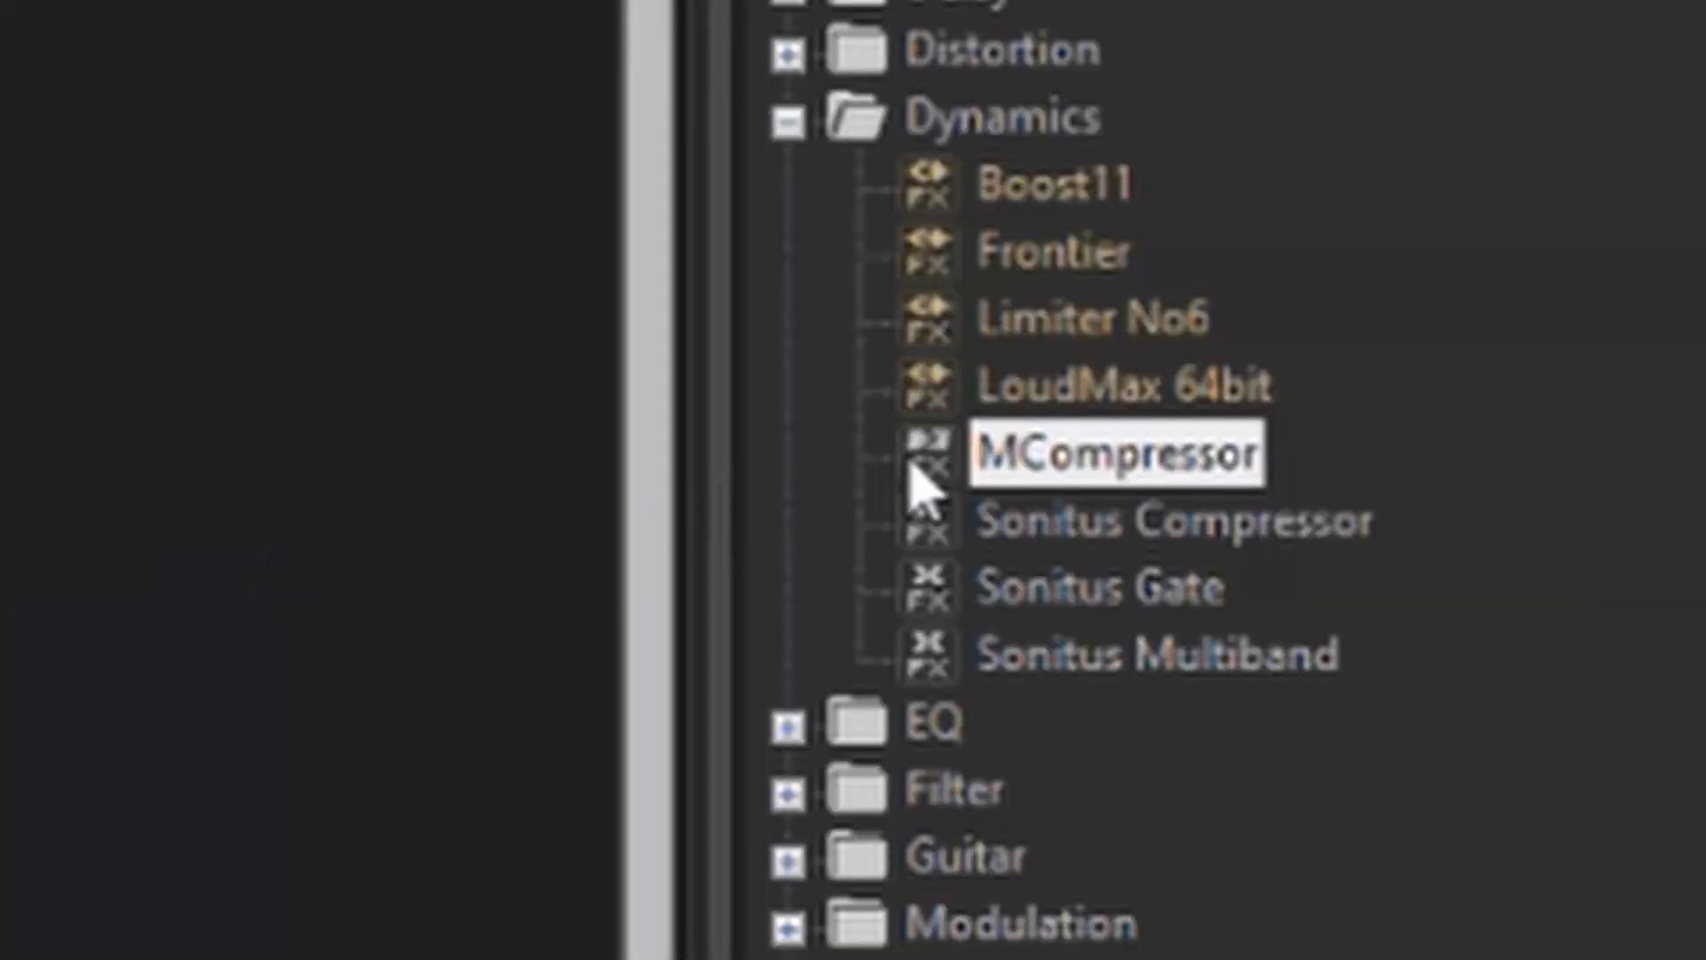
Insert MCompressor from Dynamics onto the Melody track in place of Sonitus Compressor
double_click(1113, 450)
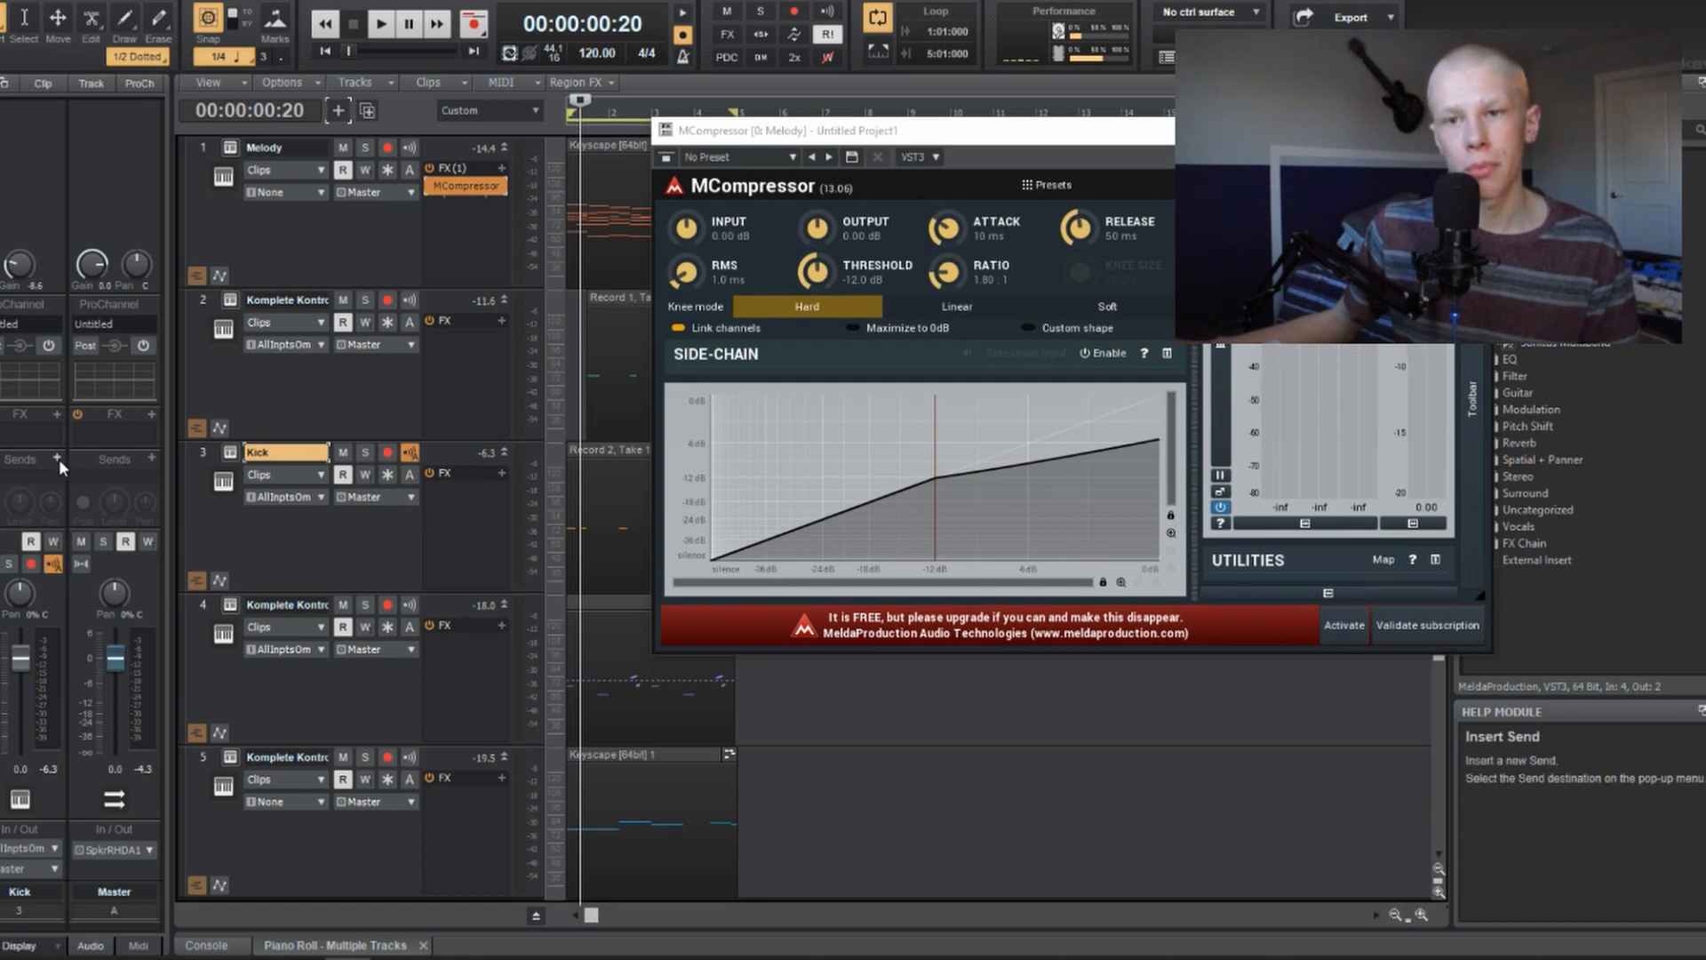
Send Kick to MCompressor (Input 2) on Melody, enable side-chain, set threshold -19.7 dB, 0 ms attack, 21 ms release
left_click(57, 459)
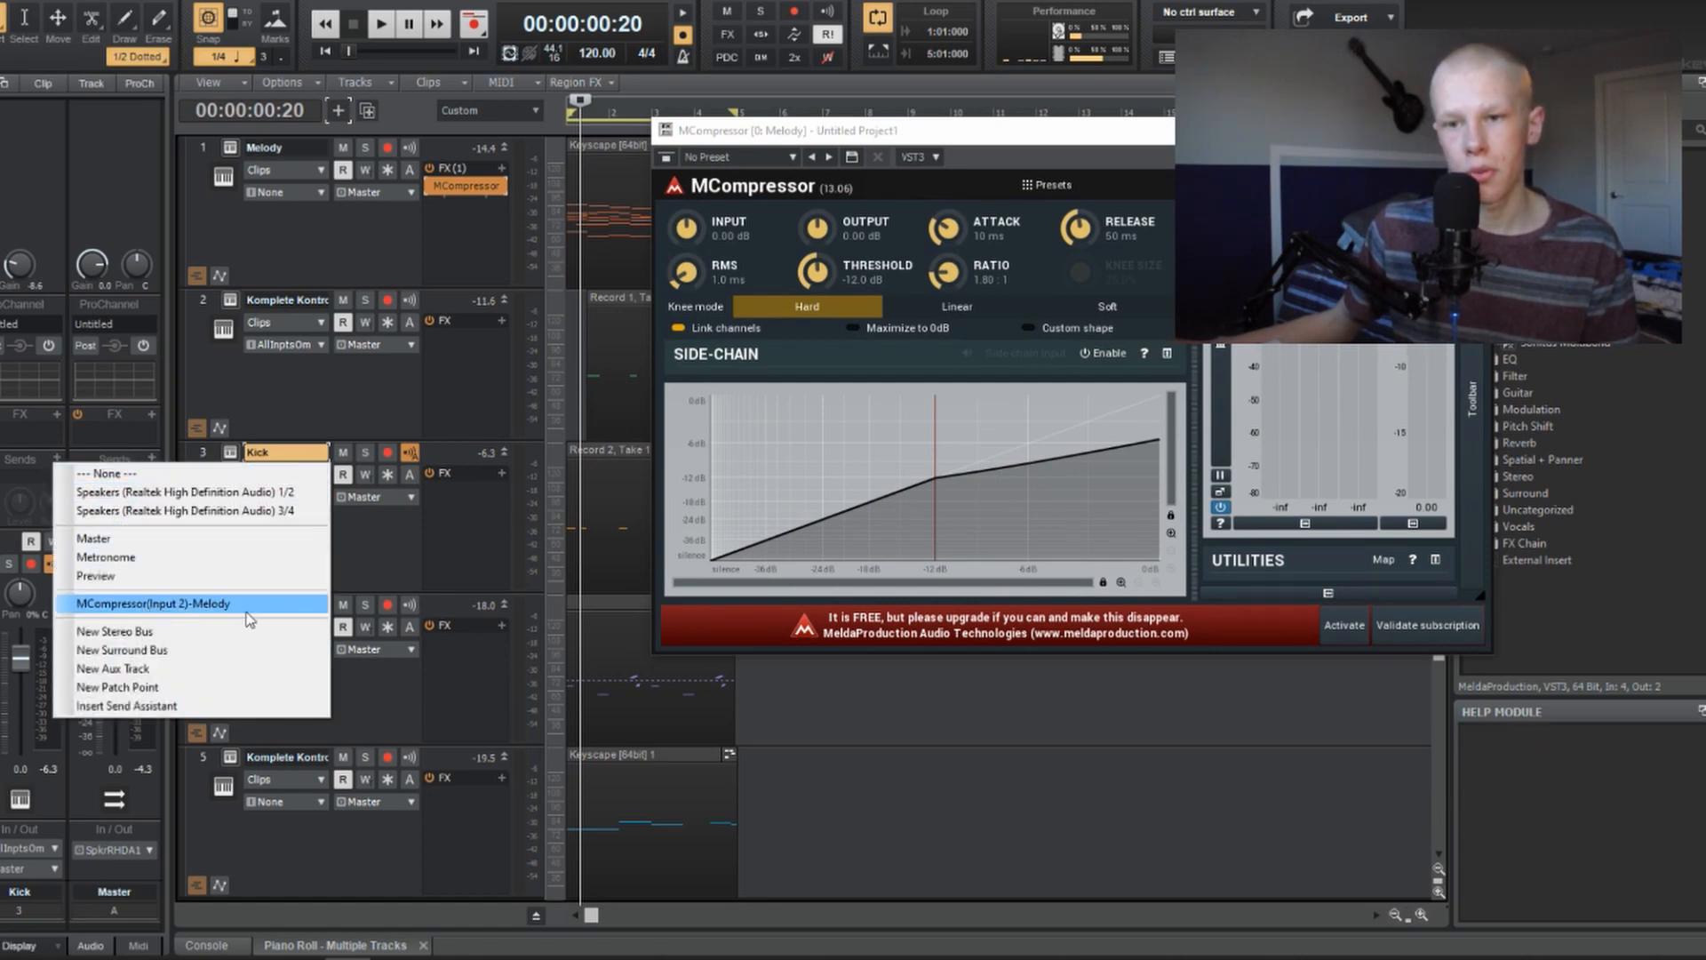
left_click(155, 603)
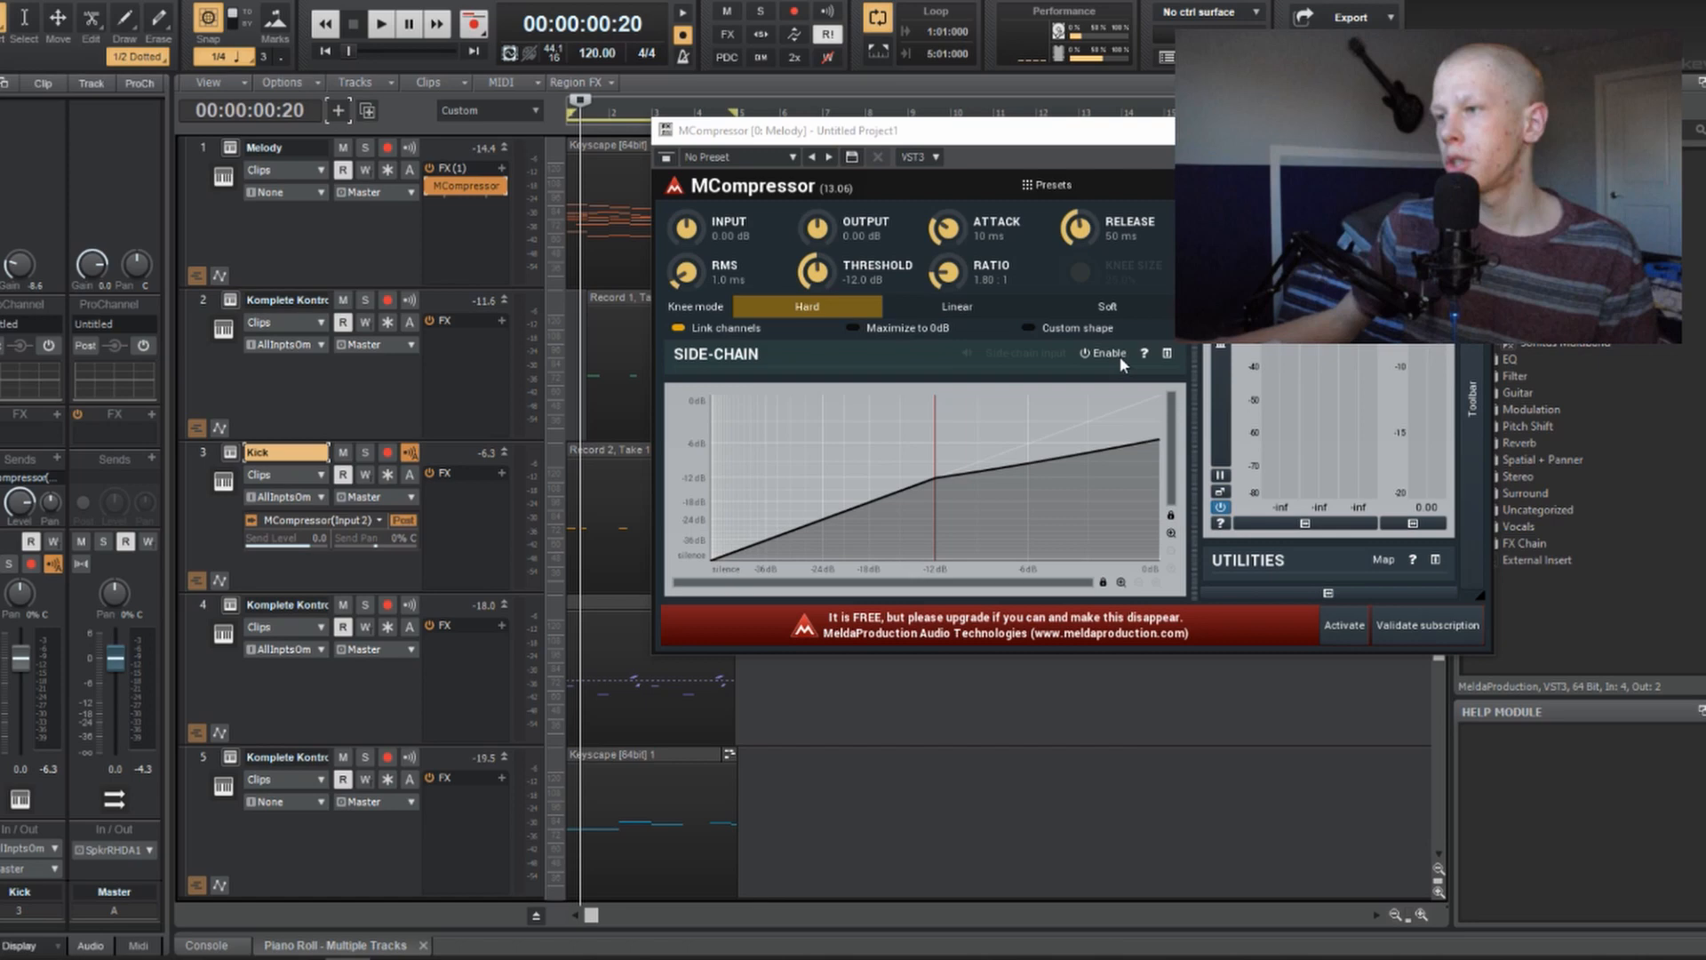
left_click(1102, 352)
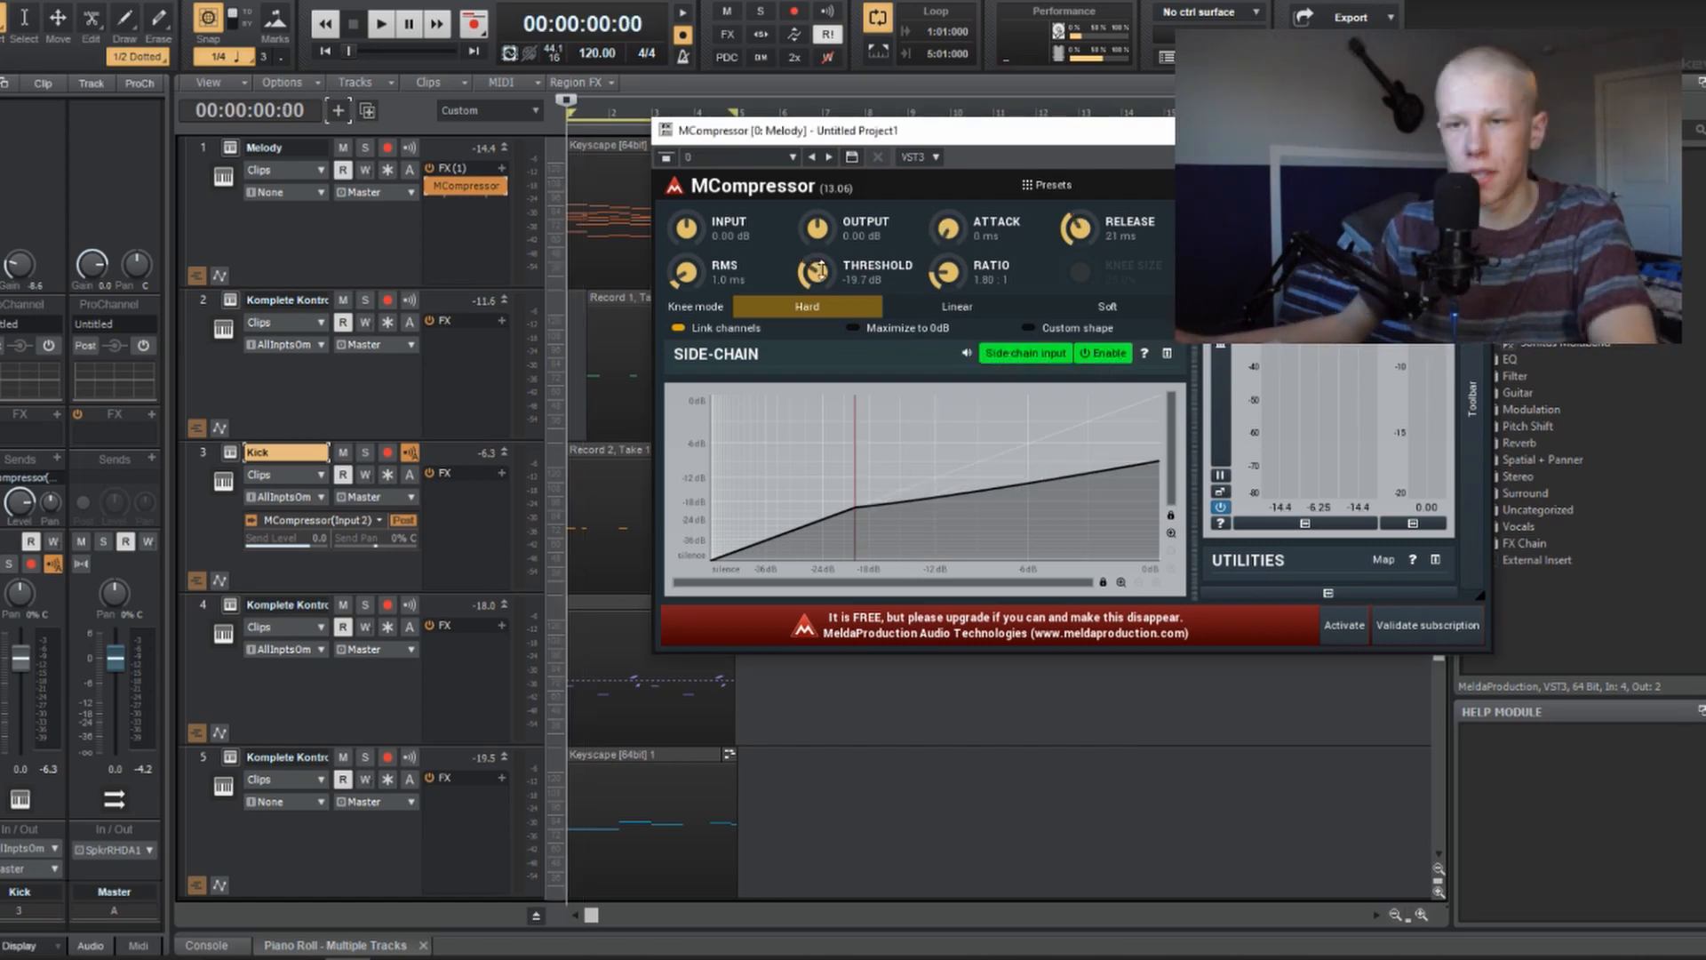
left_click(380, 21)
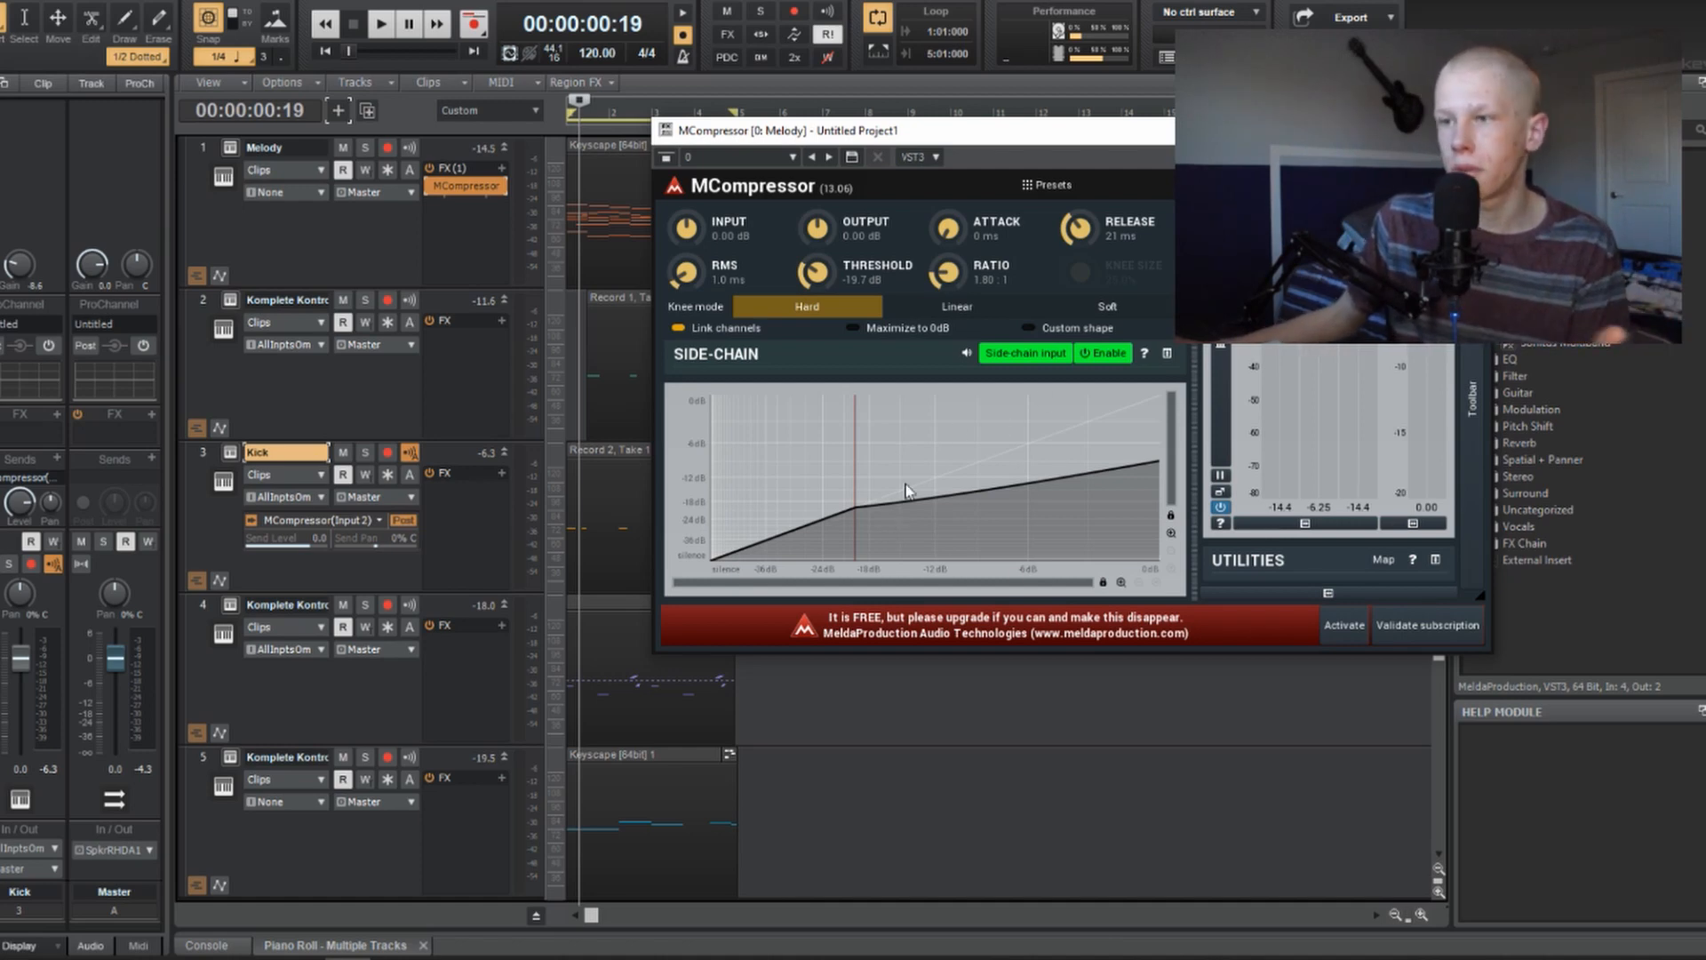
mouse_move(848, 448)
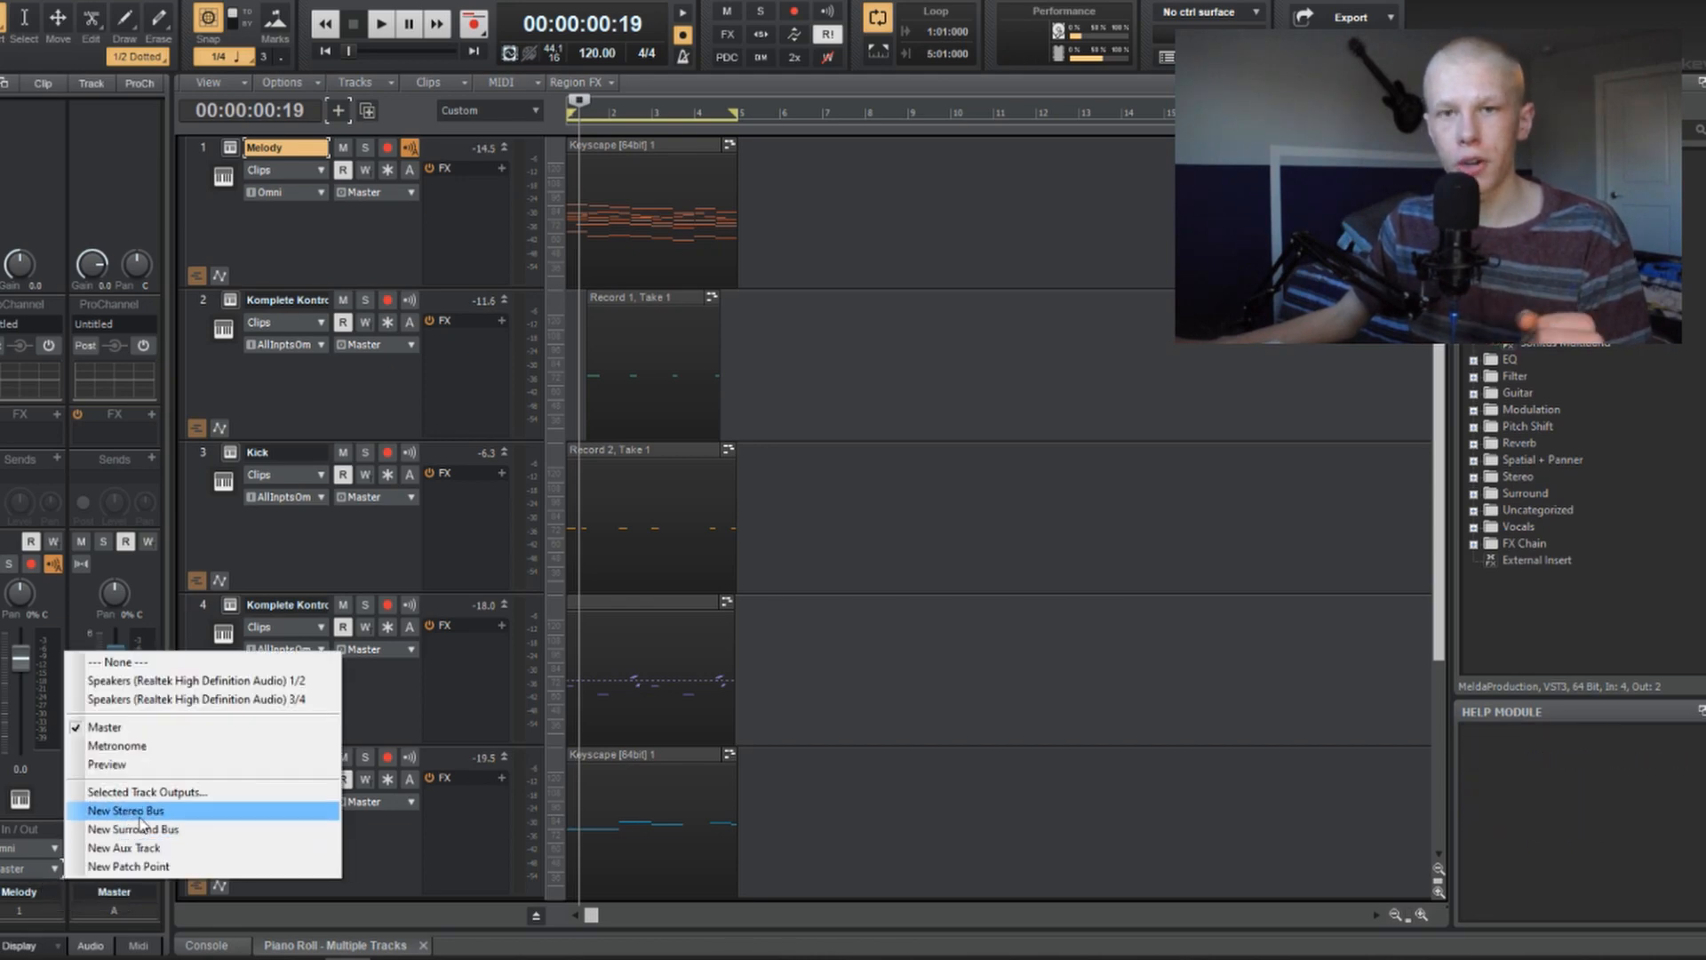
Set the Melody track's output to New Stereo Bus, creating Bus D
left_click(126, 811)
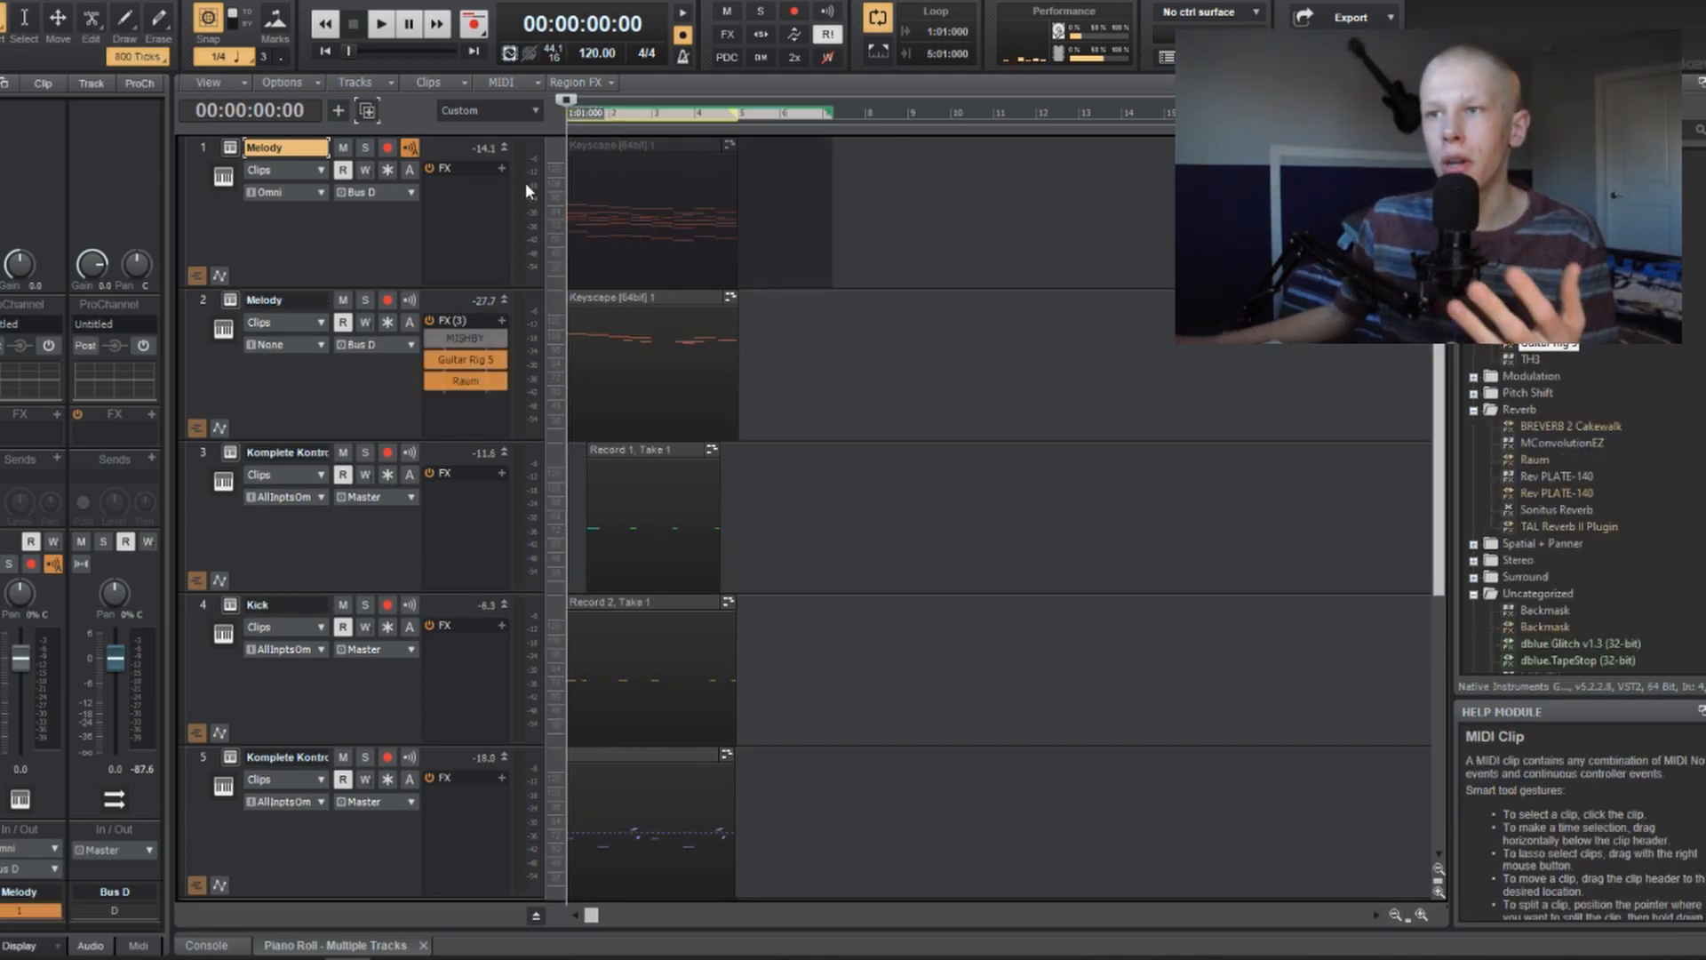
Start playback and solo the second Melody track carrying Guitar Rig 5 and Raum
left_click(366, 148)
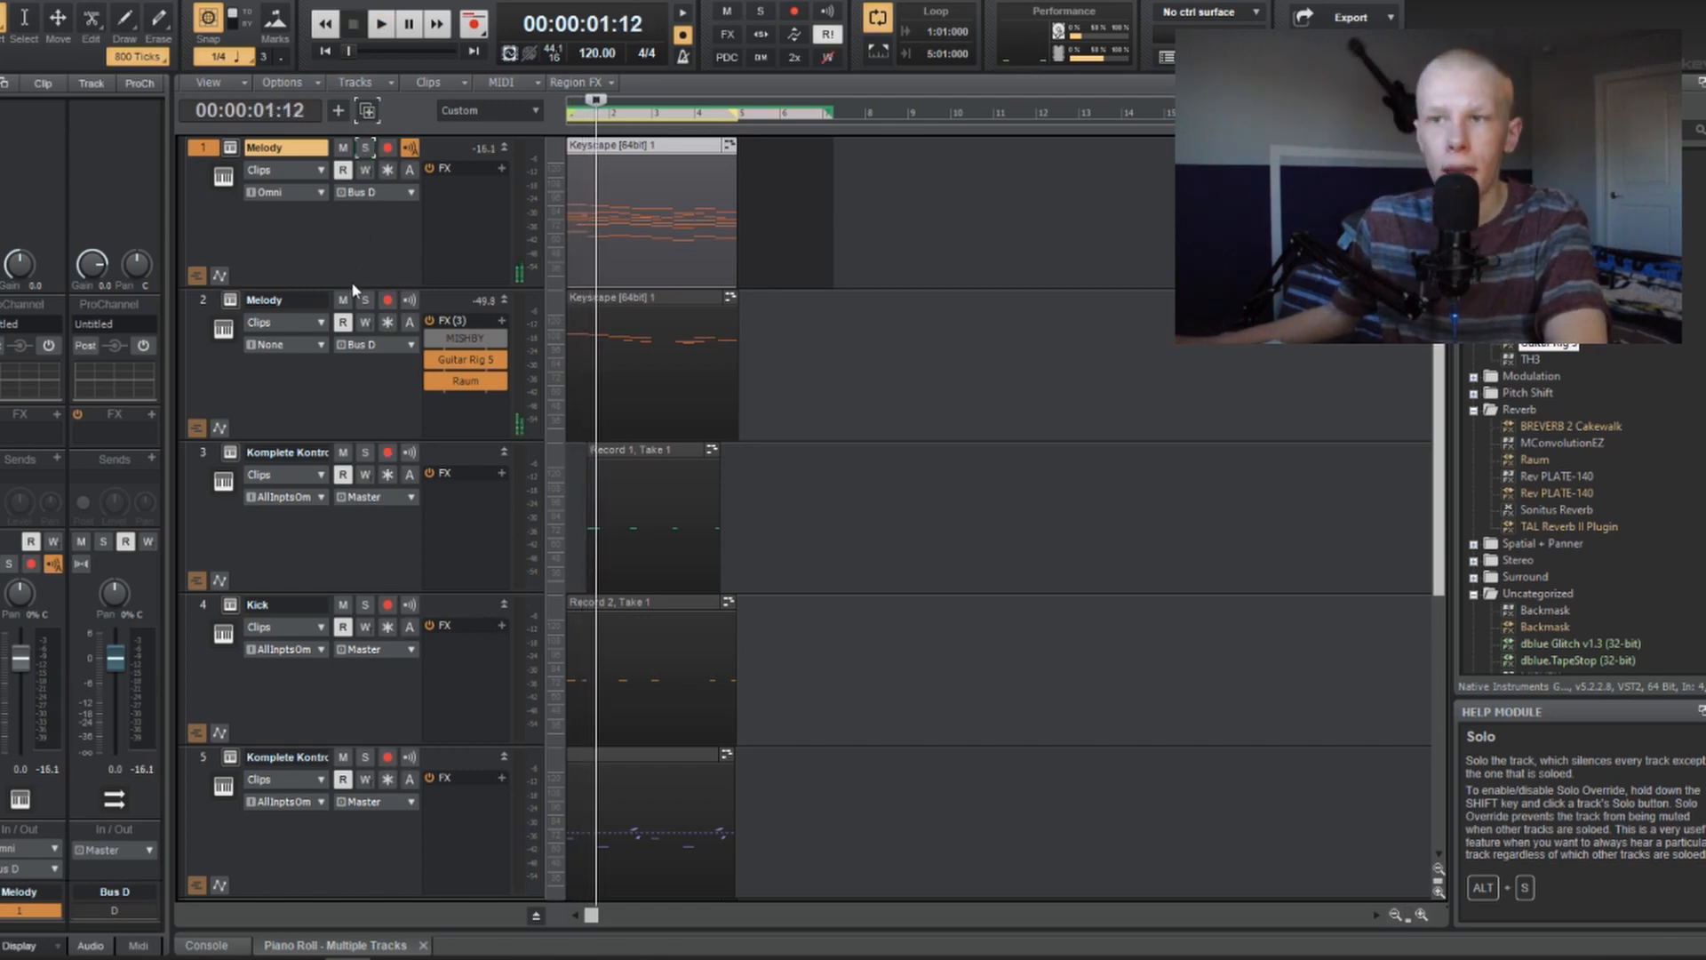
left_click(366, 299)
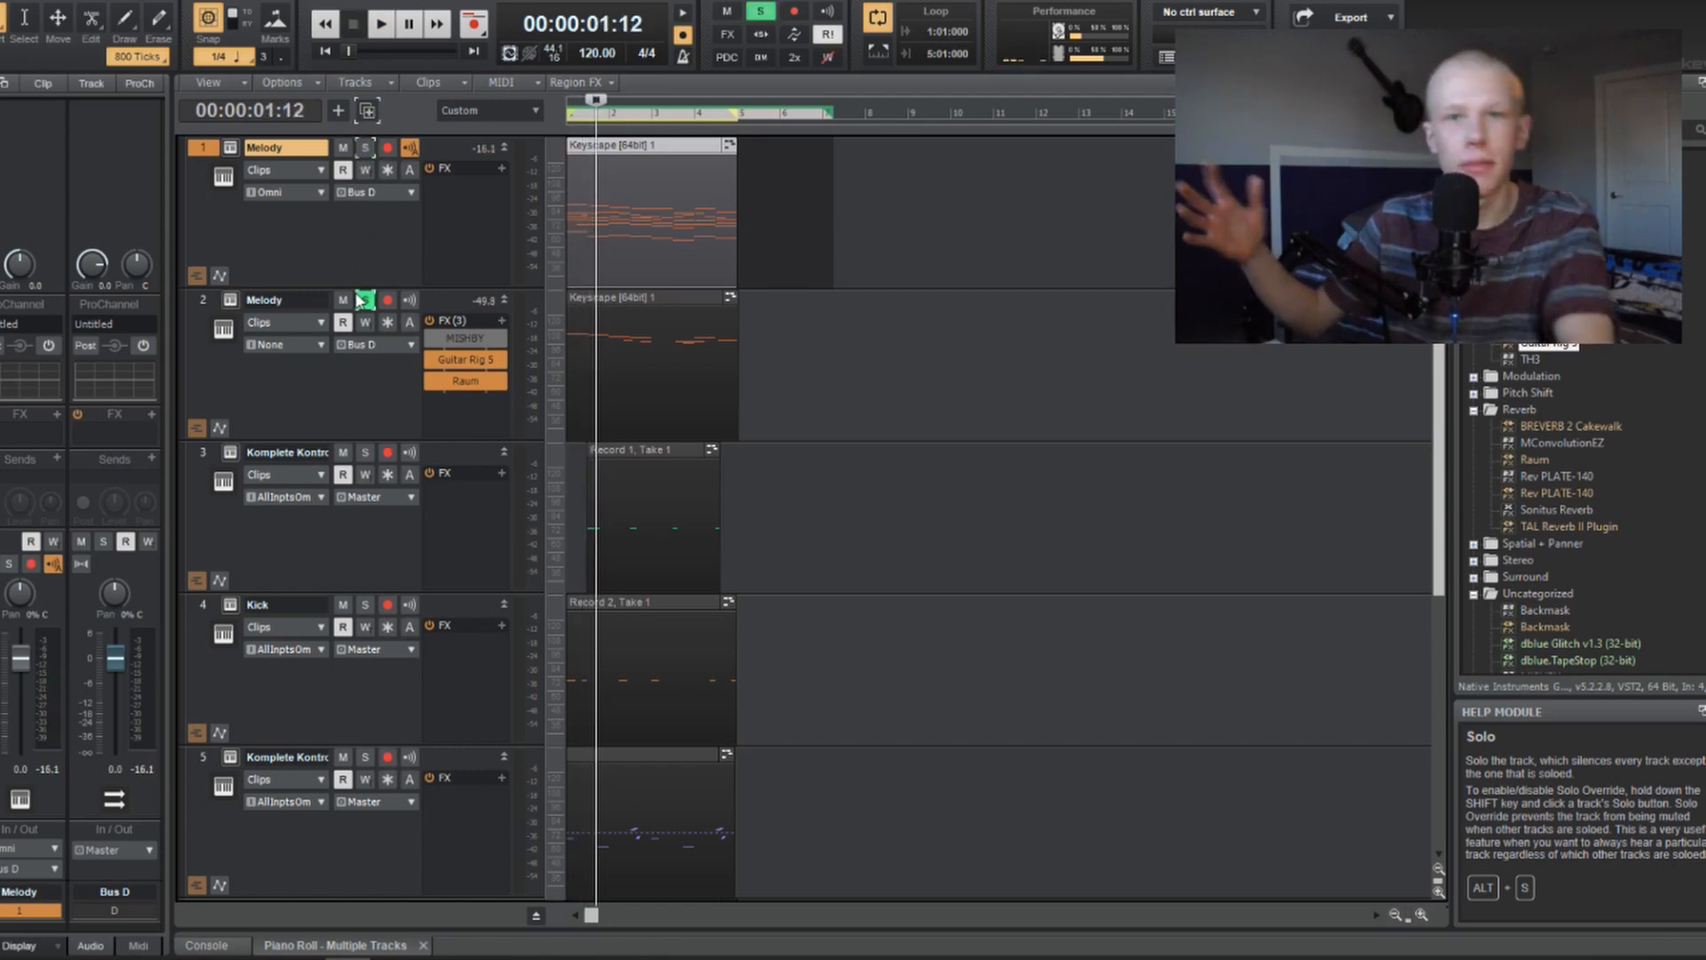